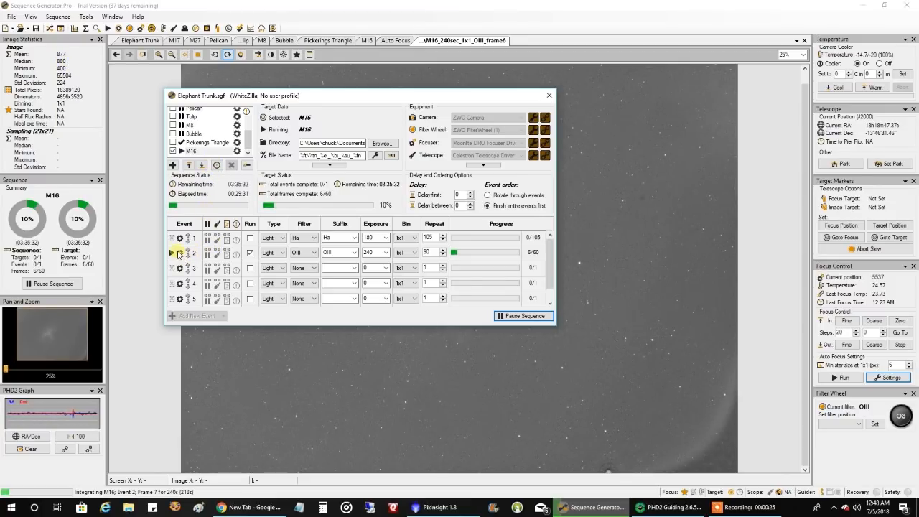
Check event 2's pre/post options unchanged and close the sequence editor to show the M16 OIII frame.
{"action": "left_click", "coordinate": [178, 253]}
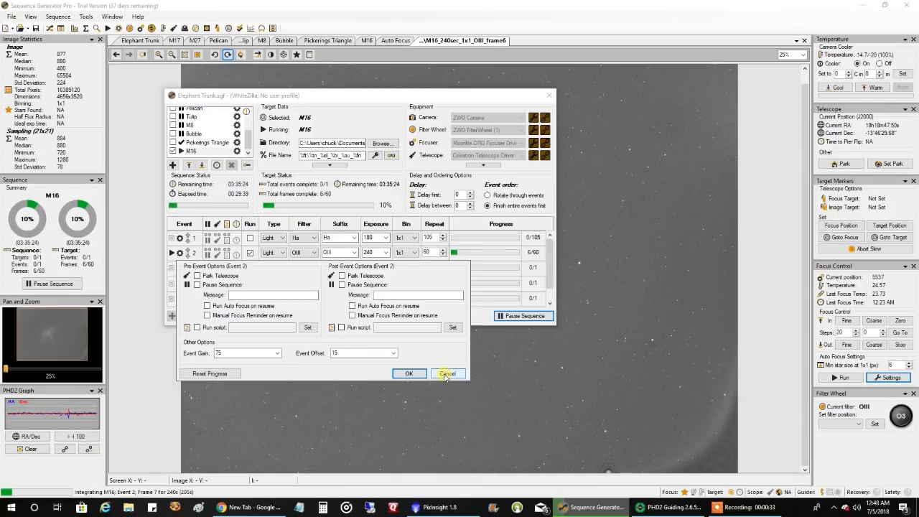
{"action": "left_click", "coordinate": [448, 374]}
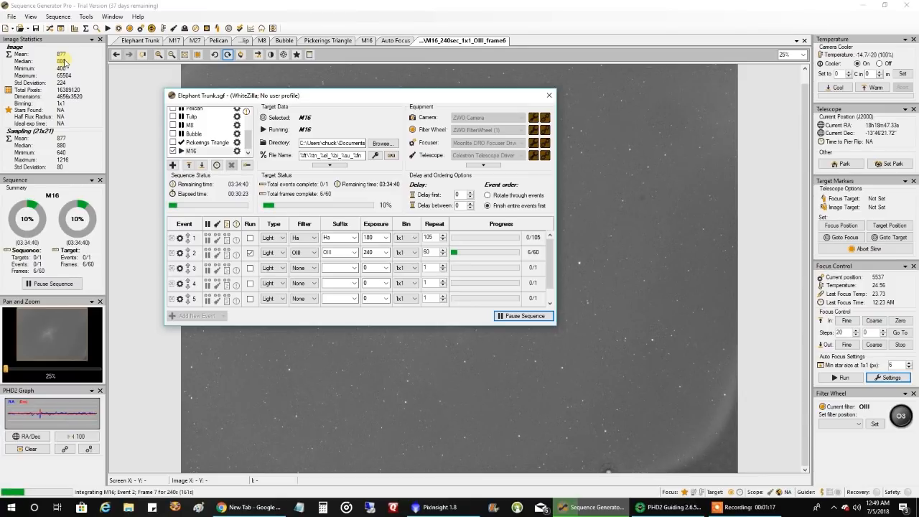
{"action": "mouse_move", "coordinate": [395, 108]}
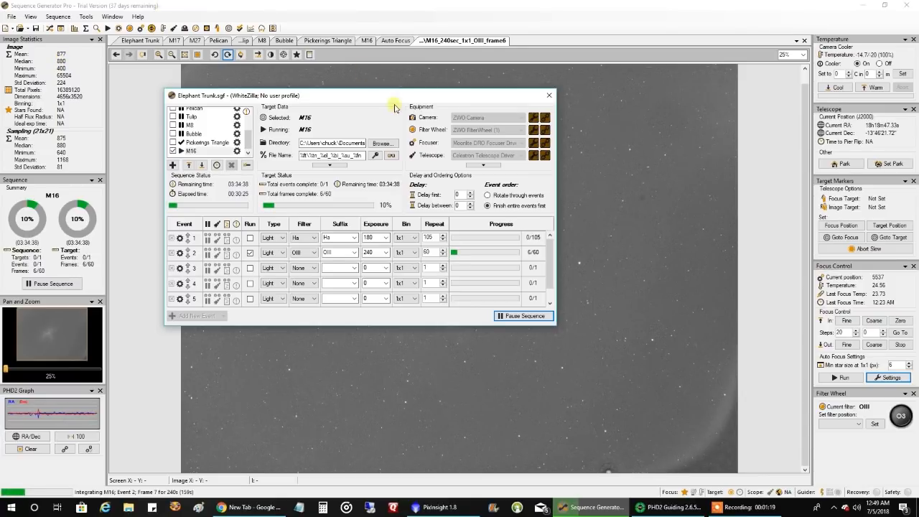
{"action": "left_click", "coordinate": [547, 93]}
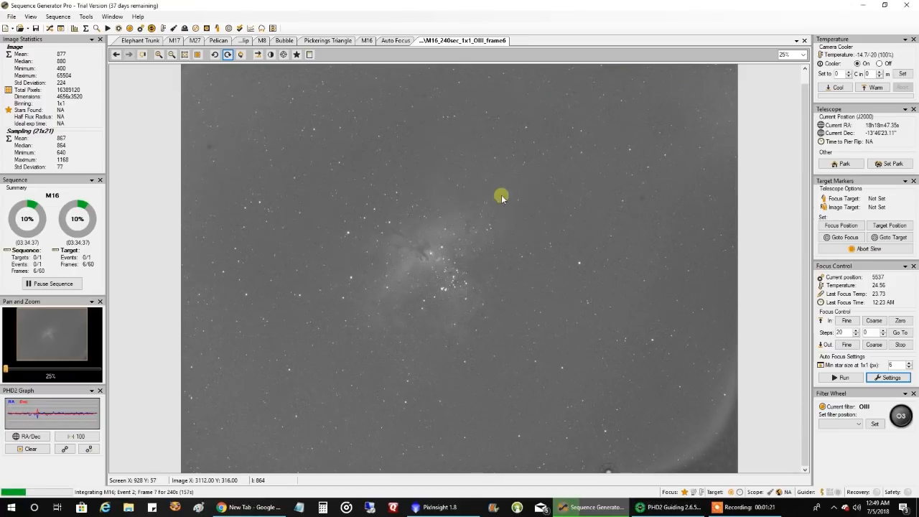
{"action": "mouse_move", "coordinate": [440, 237]}
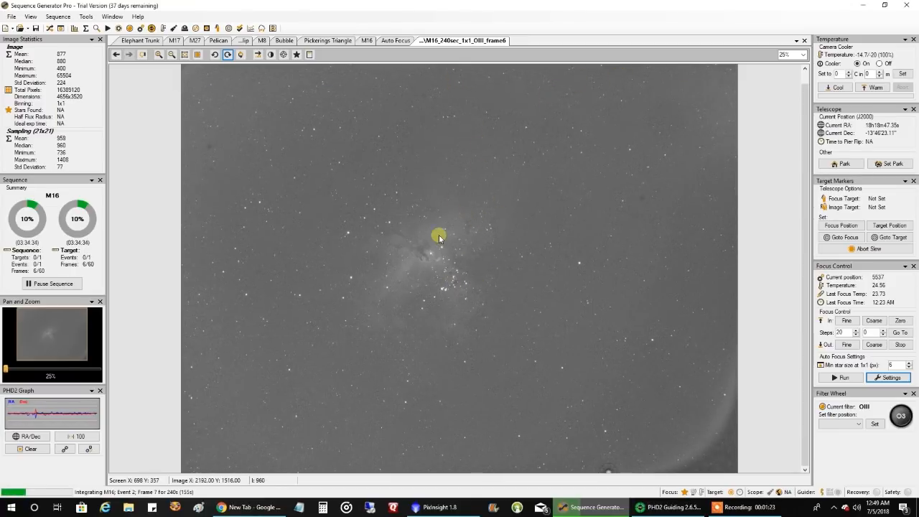
{"action": "mouse_move", "coordinate": [436, 271]}
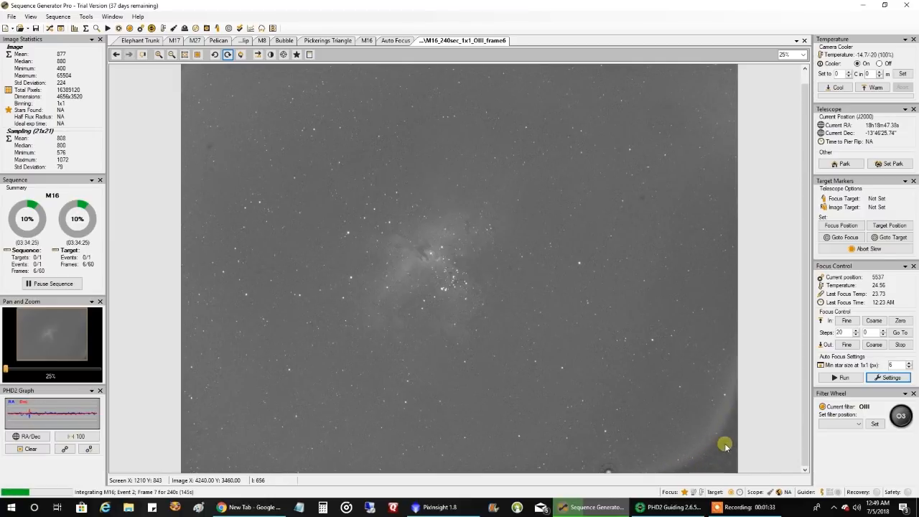
{"action": "mouse_move", "coordinate": [716, 454]}
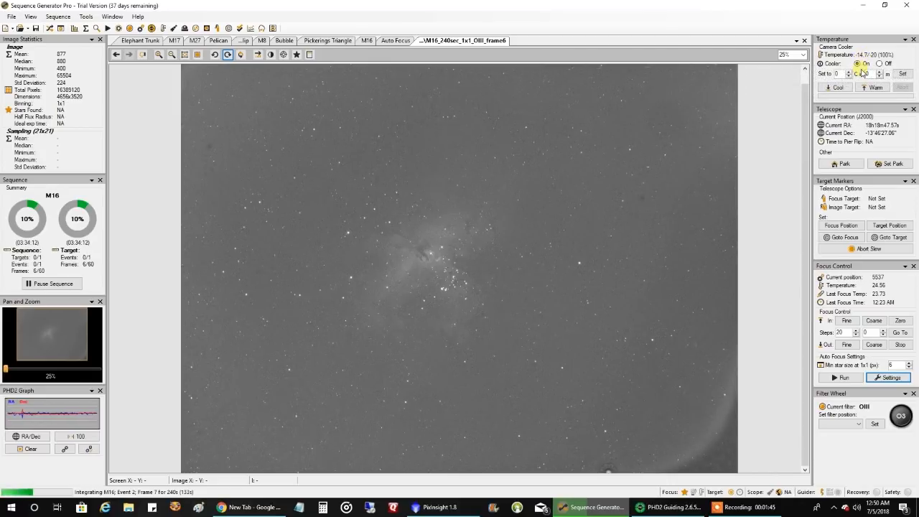
{"action": "mouse_move", "coordinate": [706, 138]}
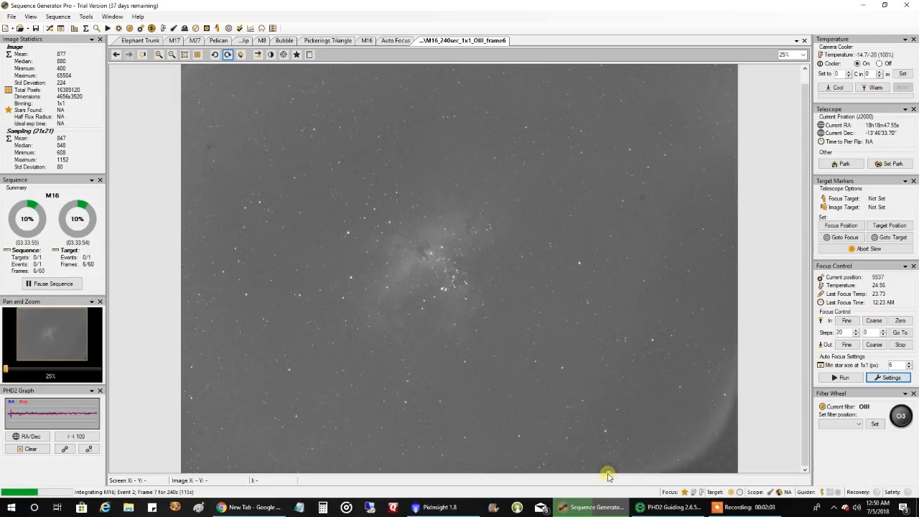
{"action": "mouse_move", "coordinate": [616, 475]}
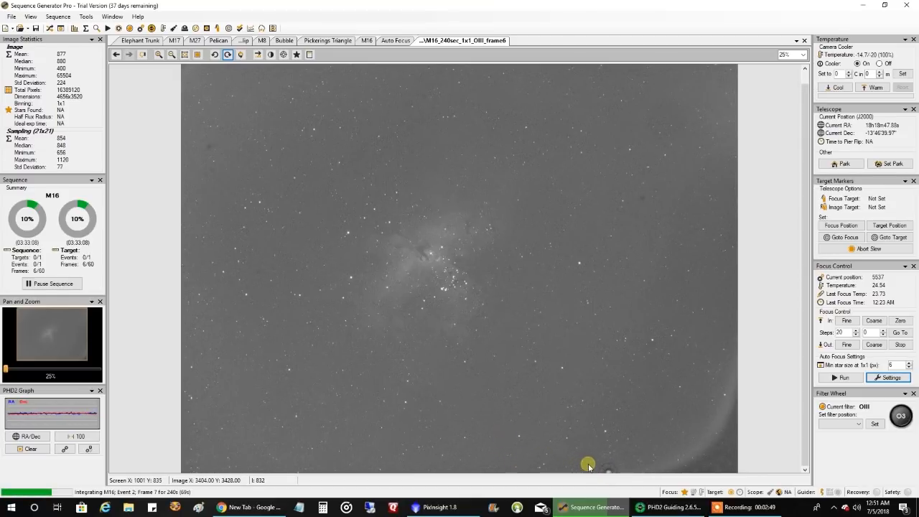
{"action": "mouse_move", "coordinate": [615, 465]}
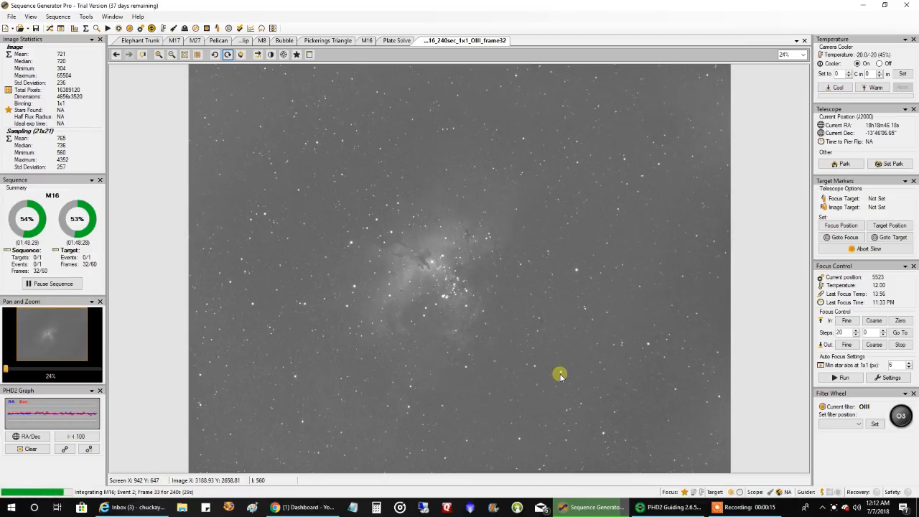
{"action": "mouse_move", "coordinate": [583, 394]}
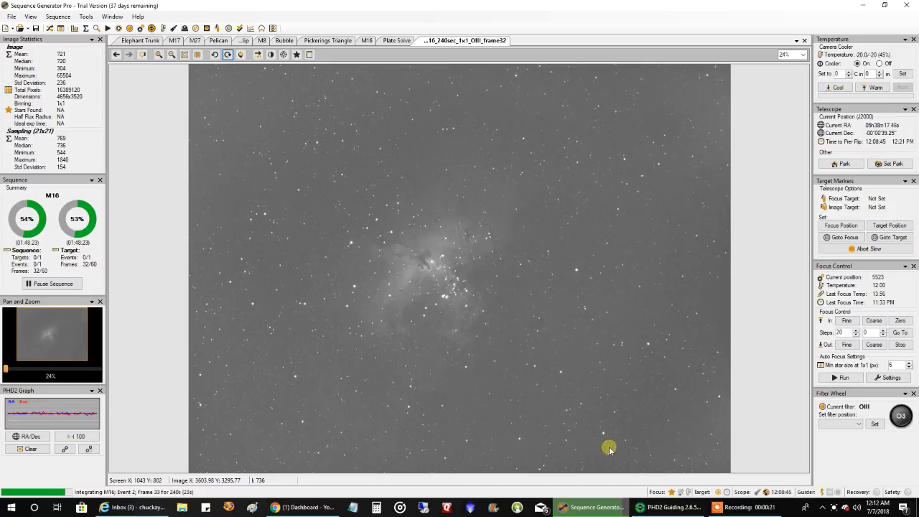
{"action": "mouse_move", "coordinate": [626, 419]}
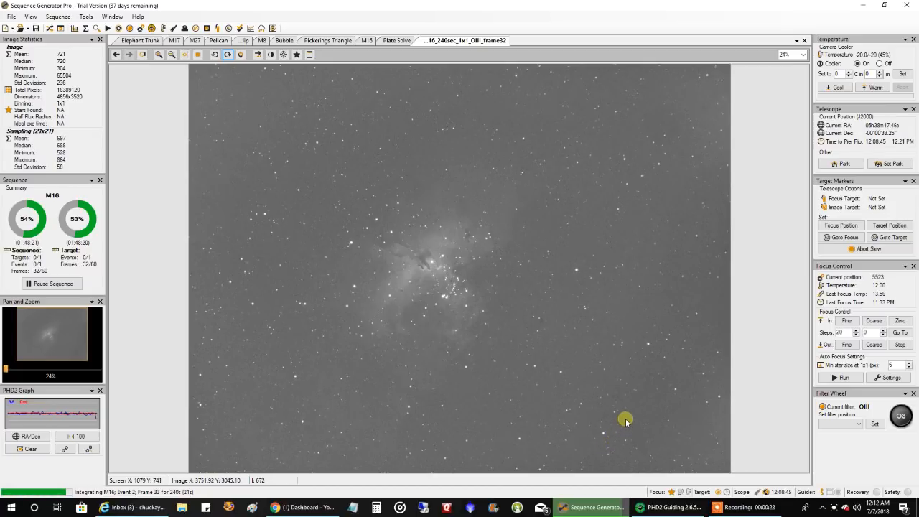
{"action": "mouse_move", "coordinate": [632, 391]}
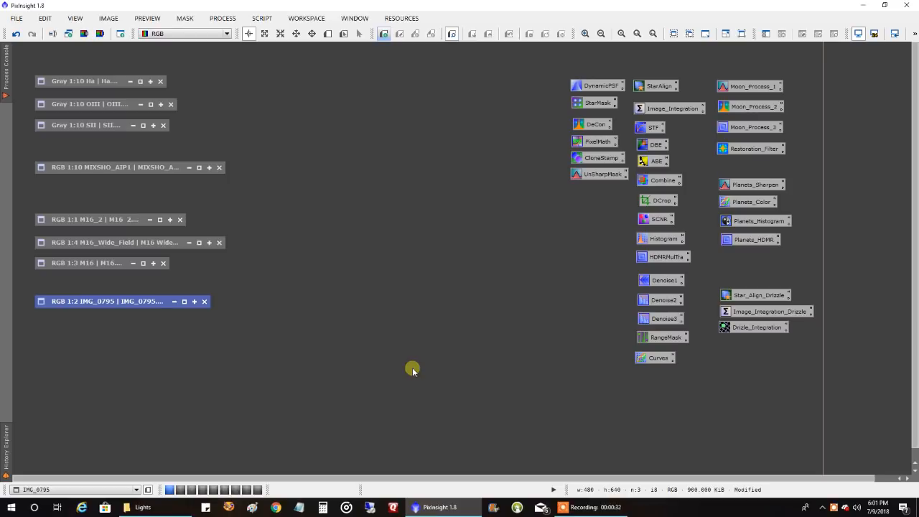
{"action": "mouse_move", "coordinate": [368, 364]}
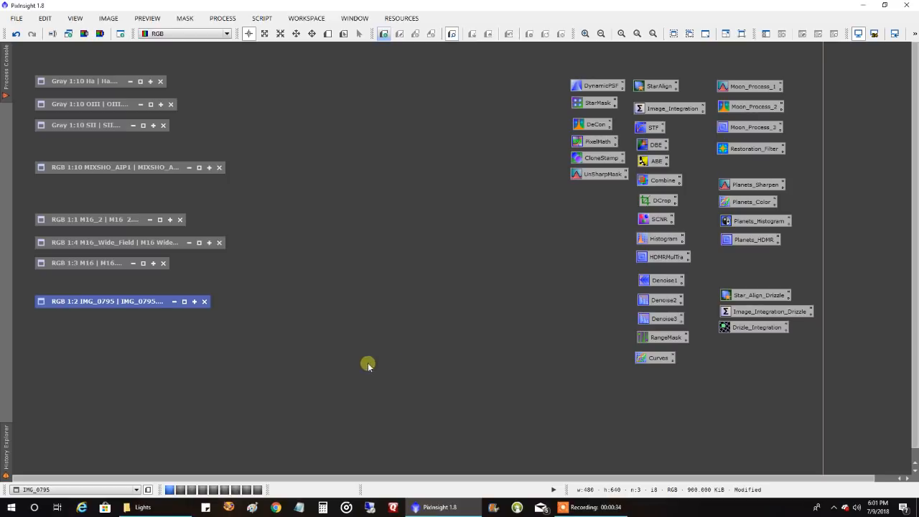
{"action": "mouse_move", "coordinate": [281, 316]}
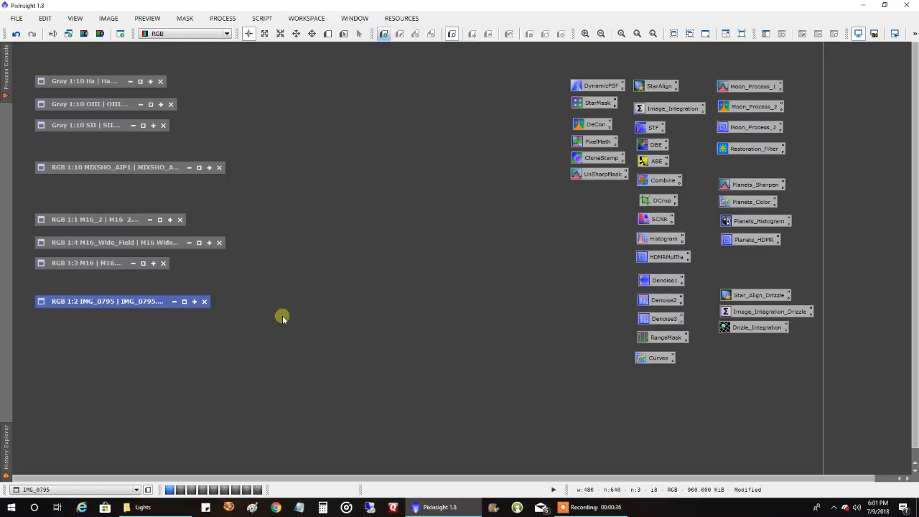
{"action": "mouse_move", "coordinate": [146, 307]}
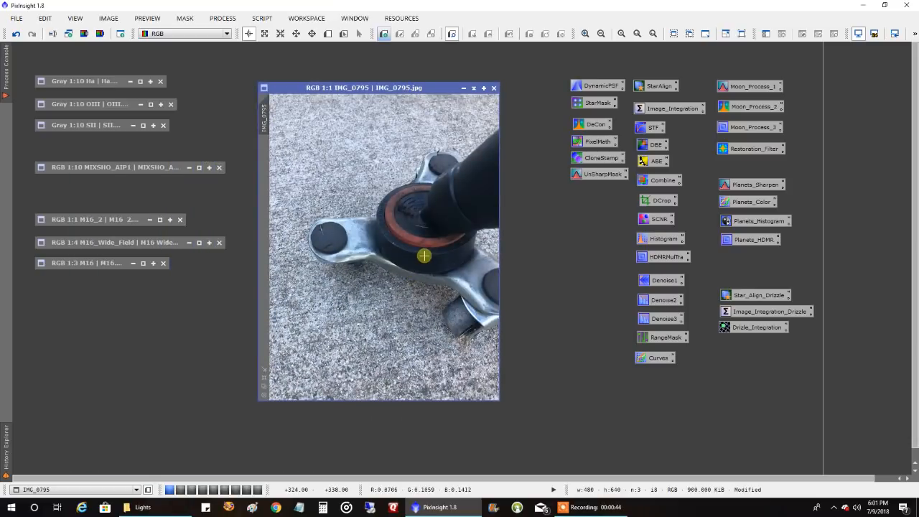
{"action": "mouse_move", "coordinate": [405, 237]}
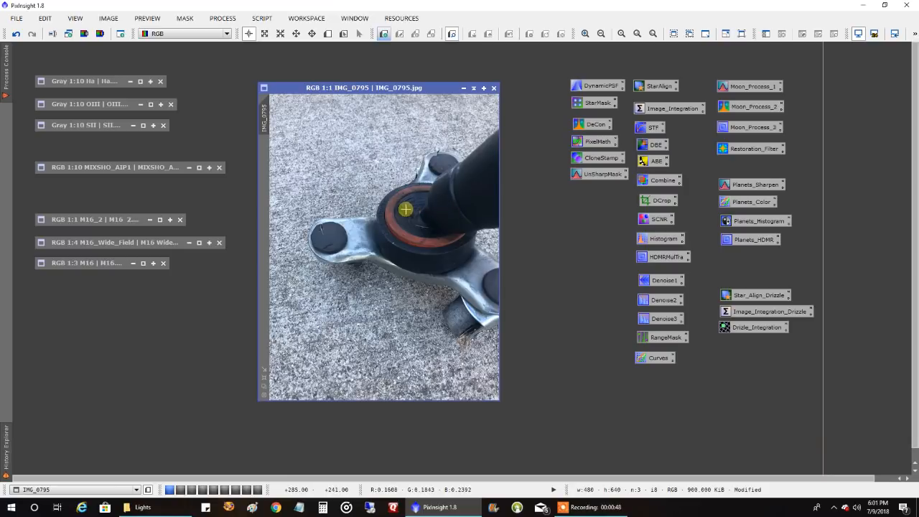
{"action": "mouse_move", "coordinate": [378, 221]}
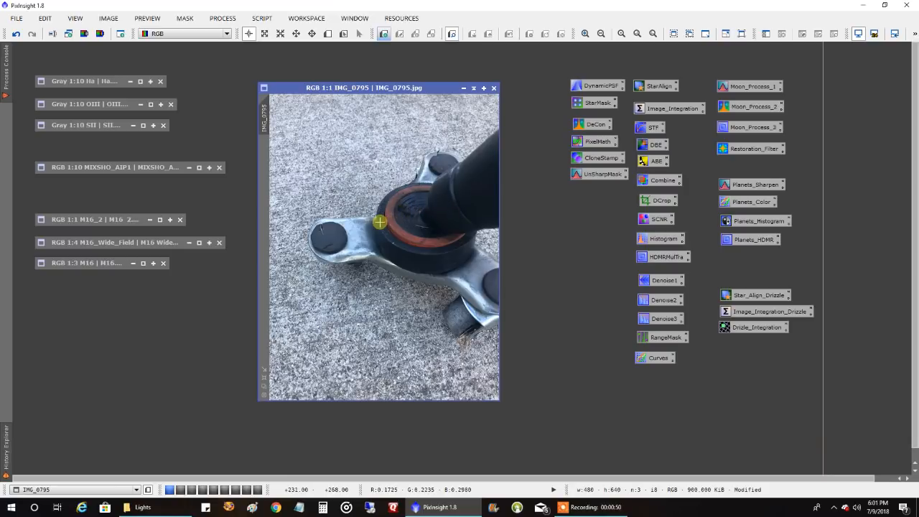
{"action": "mouse_move", "coordinate": [358, 218]}
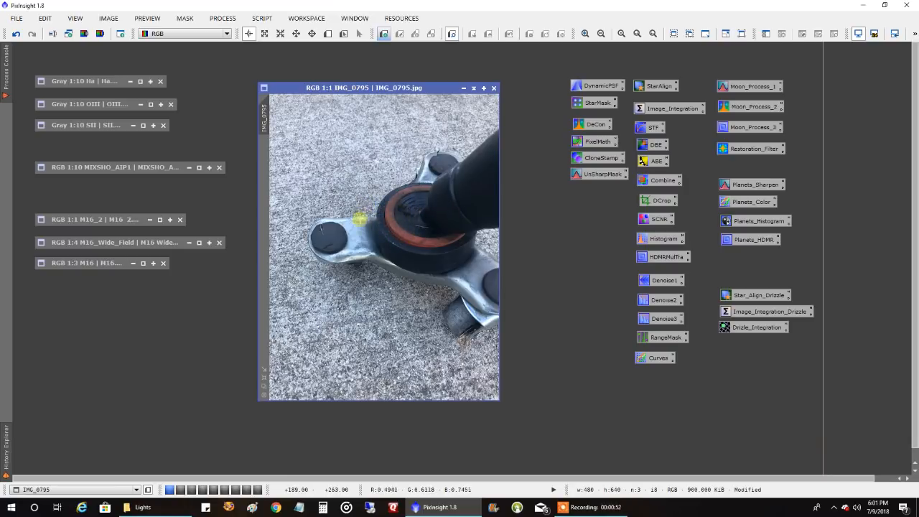
{"action": "mouse_move", "coordinate": [405, 270]}
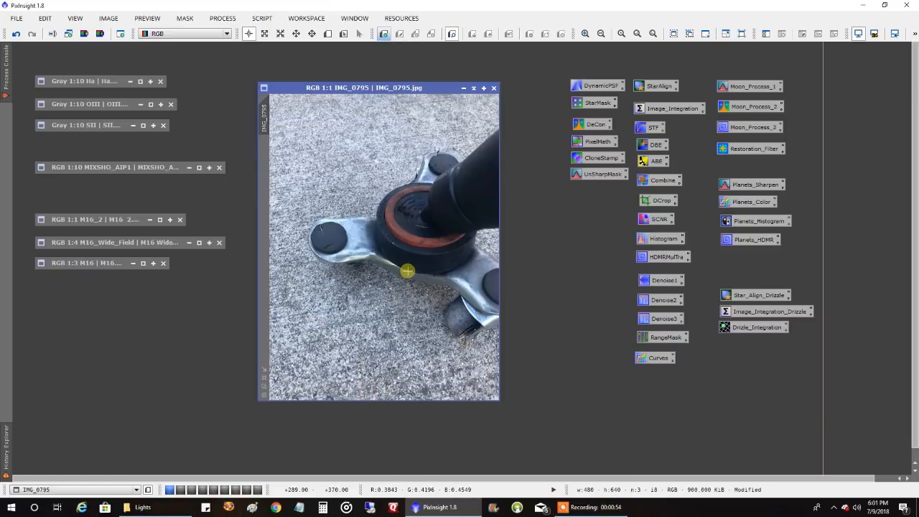
{"action": "mouse_move", "coordinate": [411, 290]}
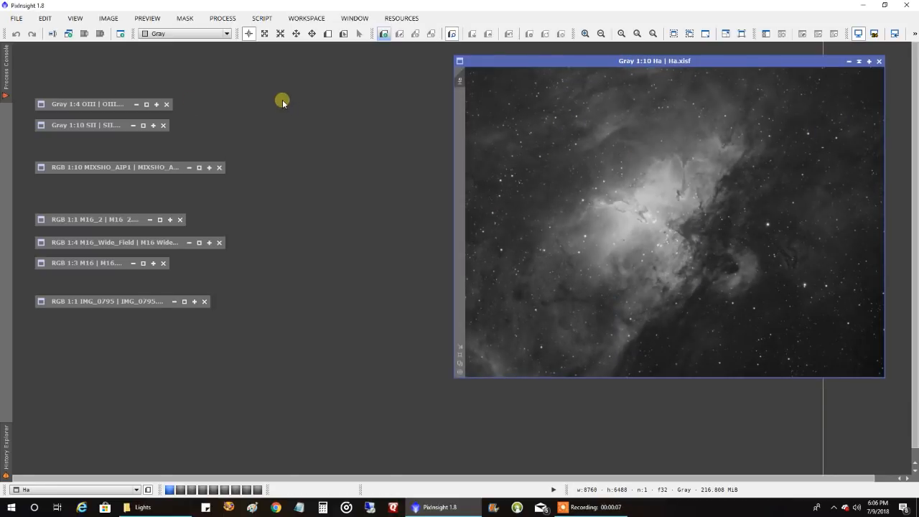
Bring up the OIII master and arrange the OIII and SII masters beside Ha for comparison.
{"action": "left_click", "coordinate": [86, 103]}
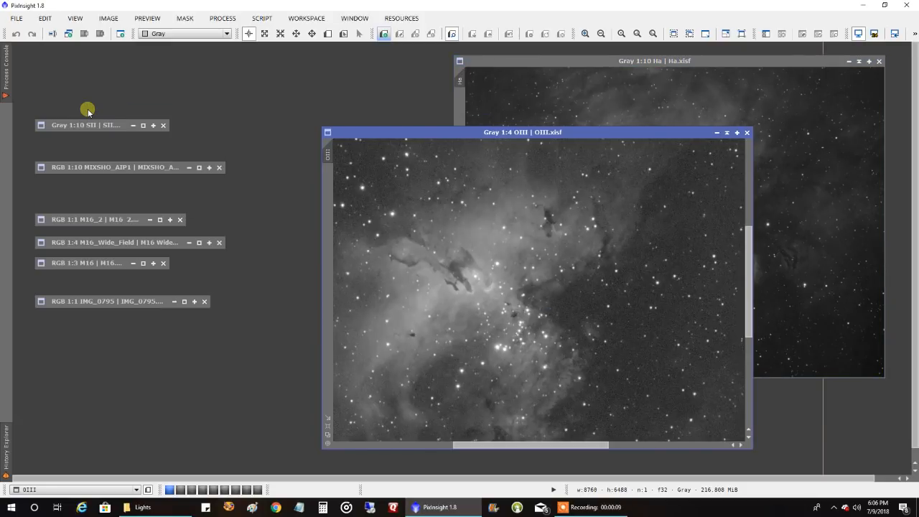
{"action": "mouse_move", "coordinate": [416, 231]}
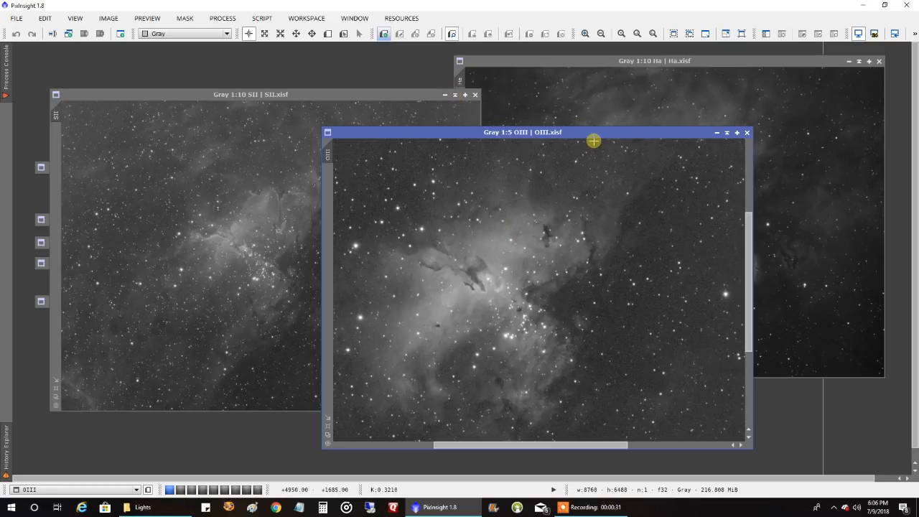
{"action": "left_click_drag", "start_coordinate": [593, 141], "coordinate": [576, 148]}
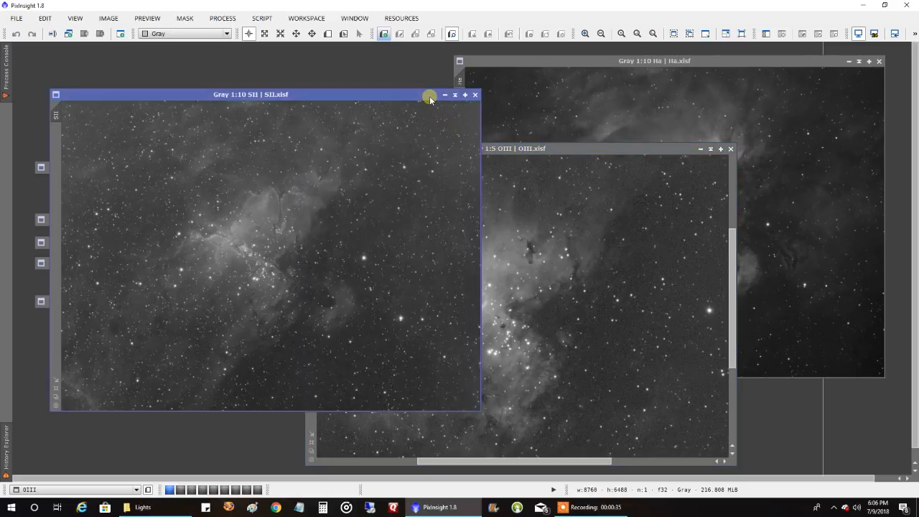
{"action": "left_click_drag", "start_coordinate": [250, 95], "coordinate": [236, 79]}
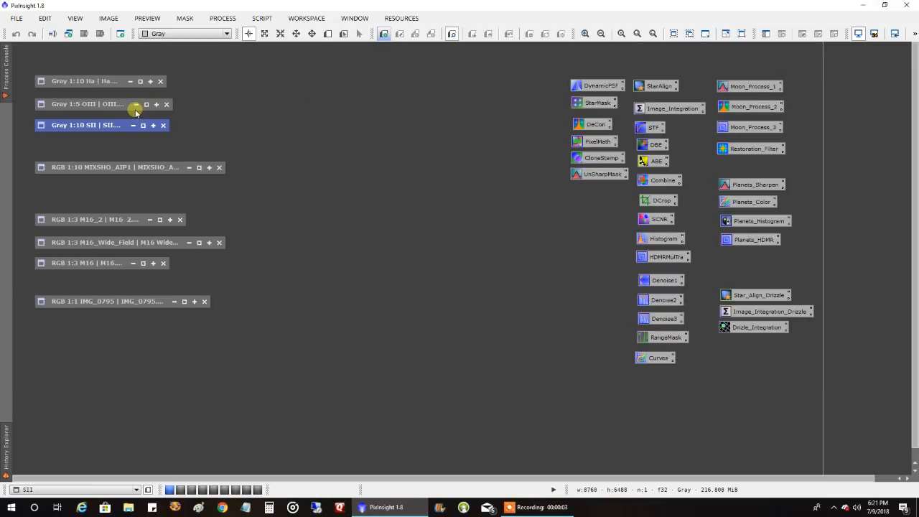
{"action": "left_click", "coordinate": [86, 104]}
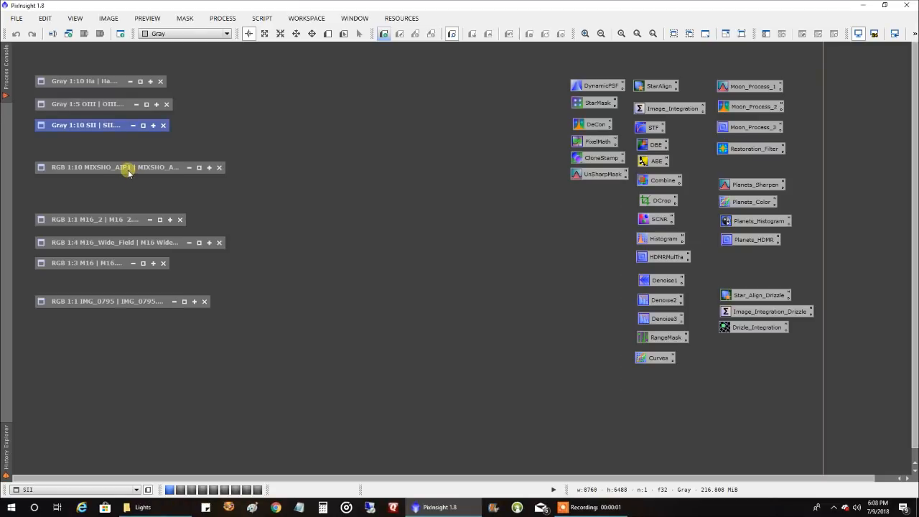
Bring up the MIXSHO_AIP1 false-colour SHO combination of the Eagle Nebula.
{"action": "left_click", "coordinate": [130, 167]}
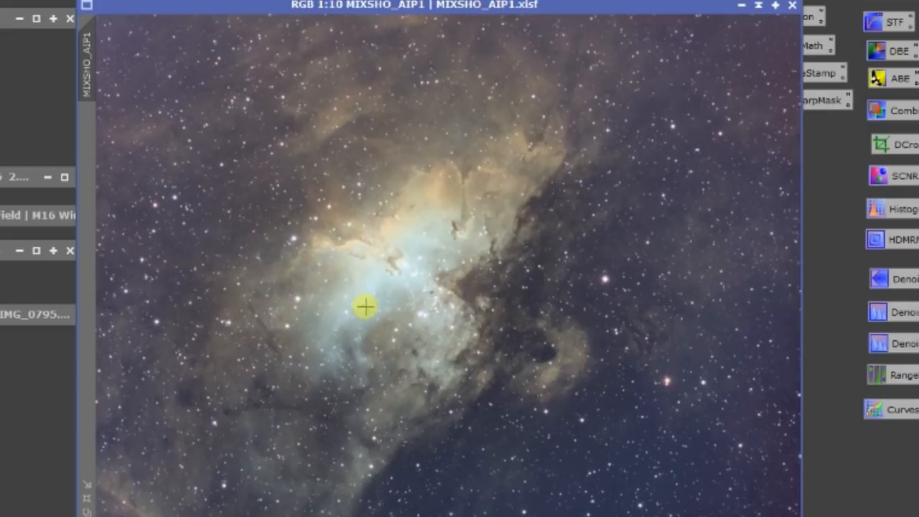
{"action": "mouse_move", "coordinate": [428, 241]}
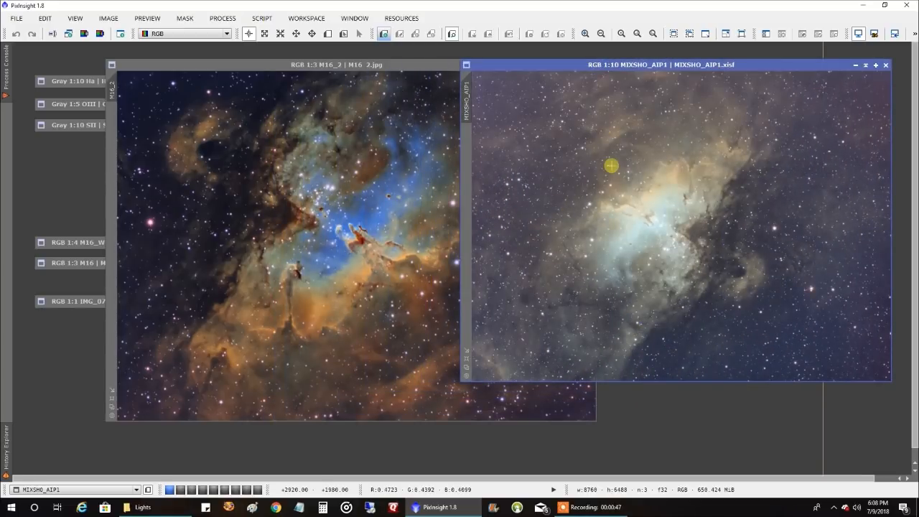
{"action": "mouse_move", "coordinate": [273, 224]}
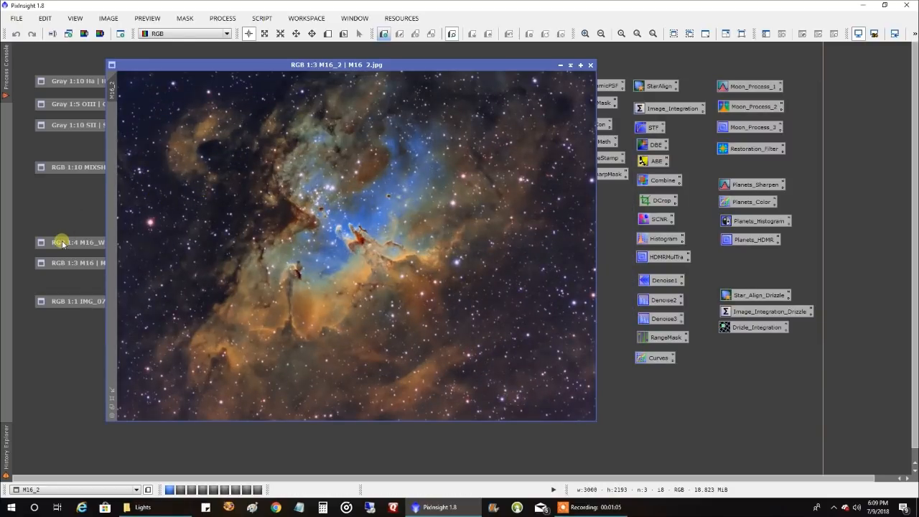
View M16_Wide_Field beside M16_2, iconize both, and bring up the mono M16.jpg.
{"action": "double_click", "coordinate": [63, 241]}
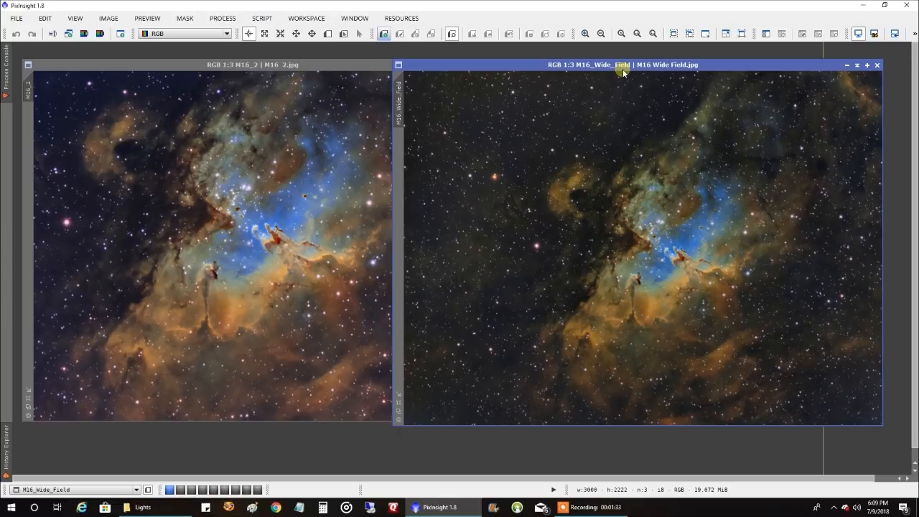
{"action": "mouse_move", "coordinate": [840, 66]}
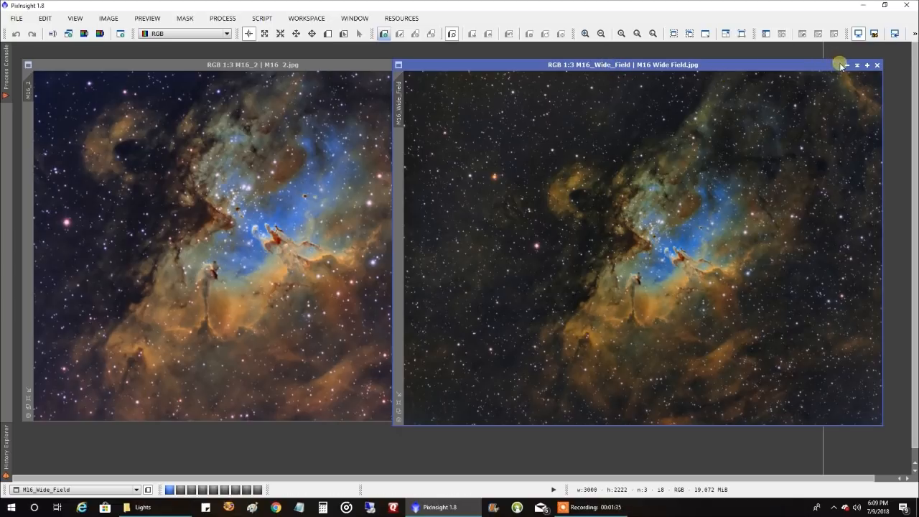
{"action": "left_click", "coordinate": [853, 66]}
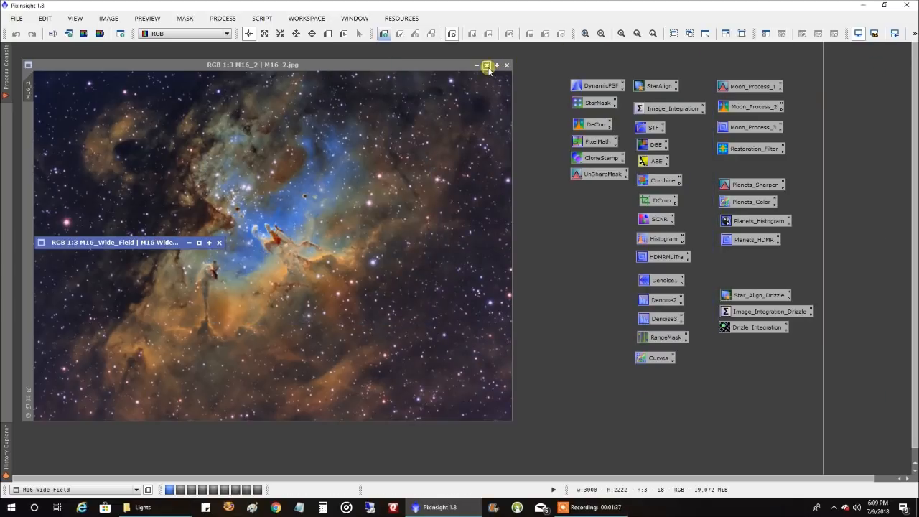
{"action": "left_click", "coordinate": [485, 66]}
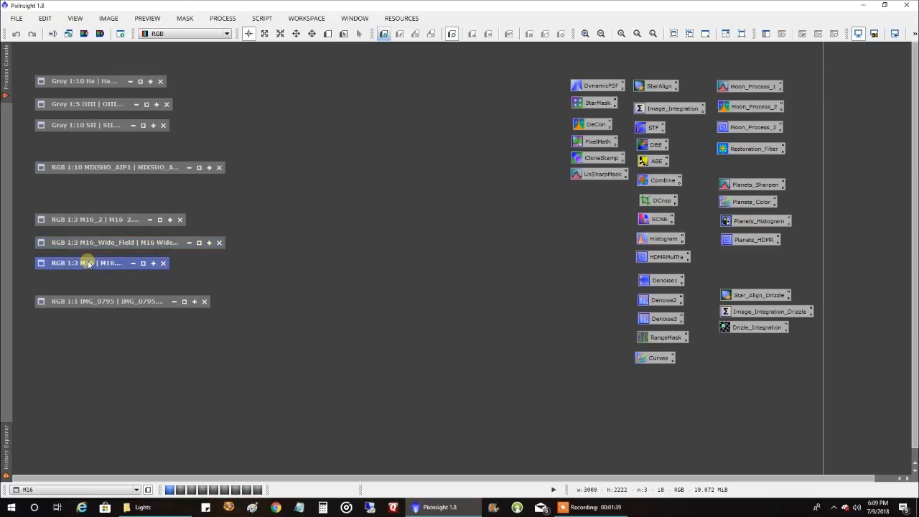
{"action": "double_click", "coordinate": [86, 263]}
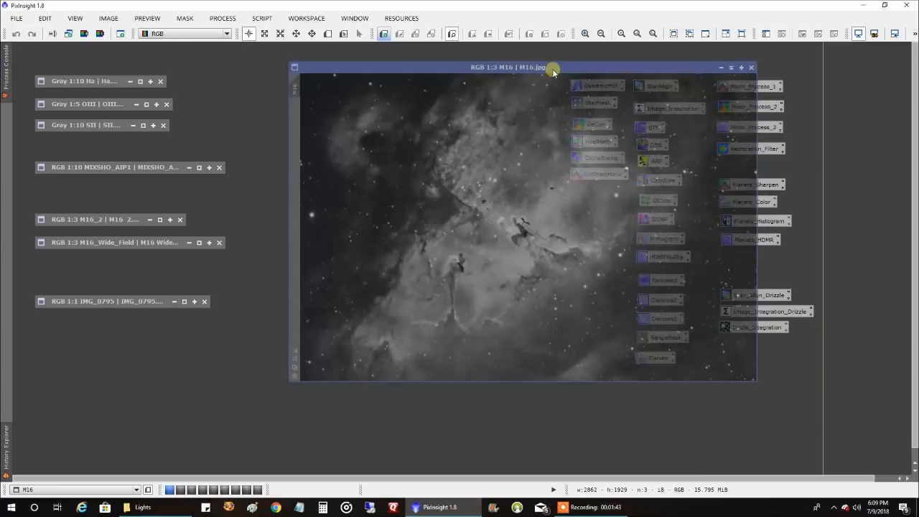
Move the grayscale M16.jpg window into open workspace for detailed viewing.
{"action": "left_click_drag", "start_coordinate": [553, 67], "coordinate": [491, 61]}
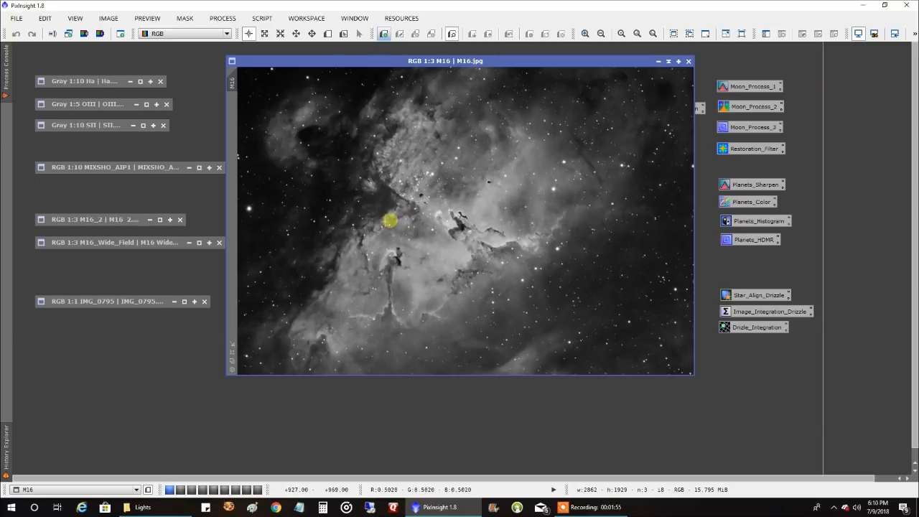
{"action": "mouse_move", "coordinate": [371, 230]}
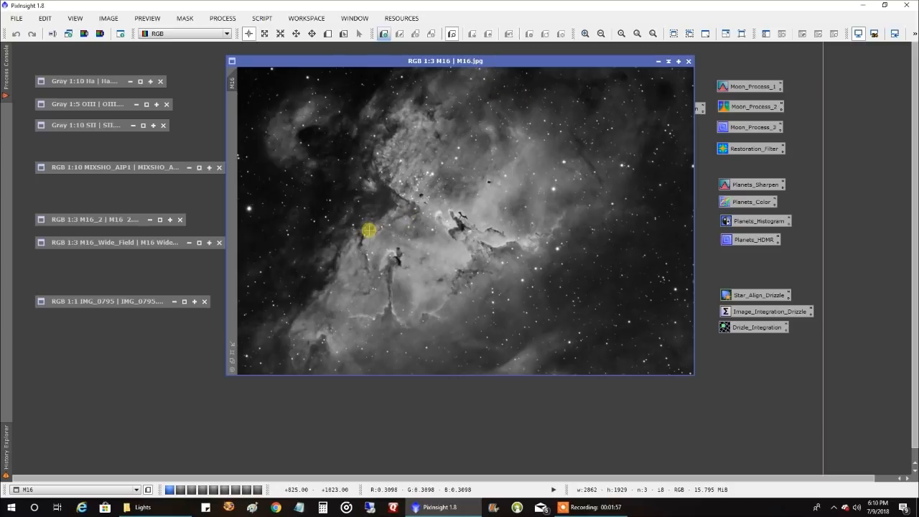